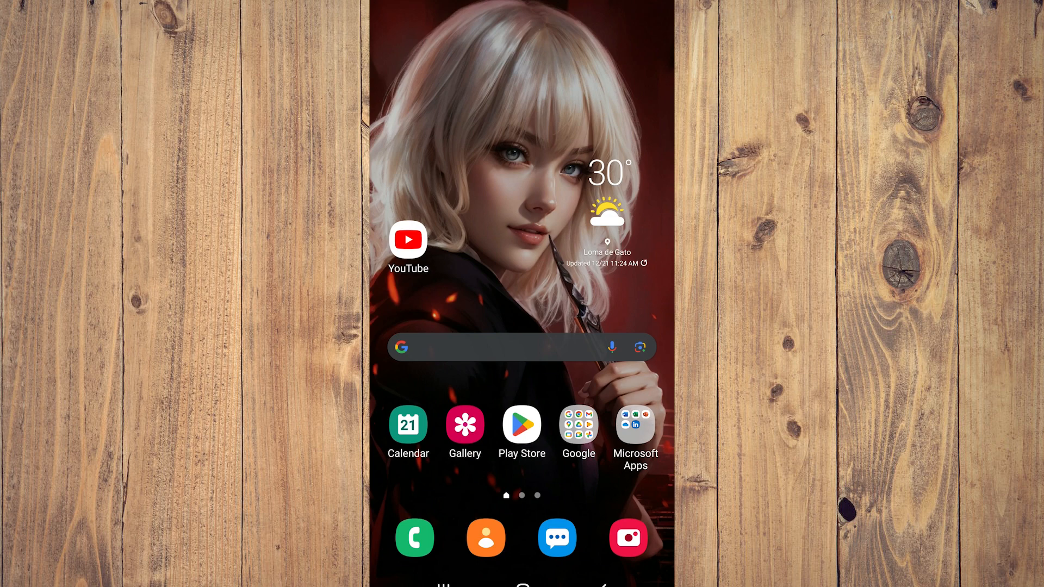
Launch Chrome from the home screen to its Google start page
click(577, 423)
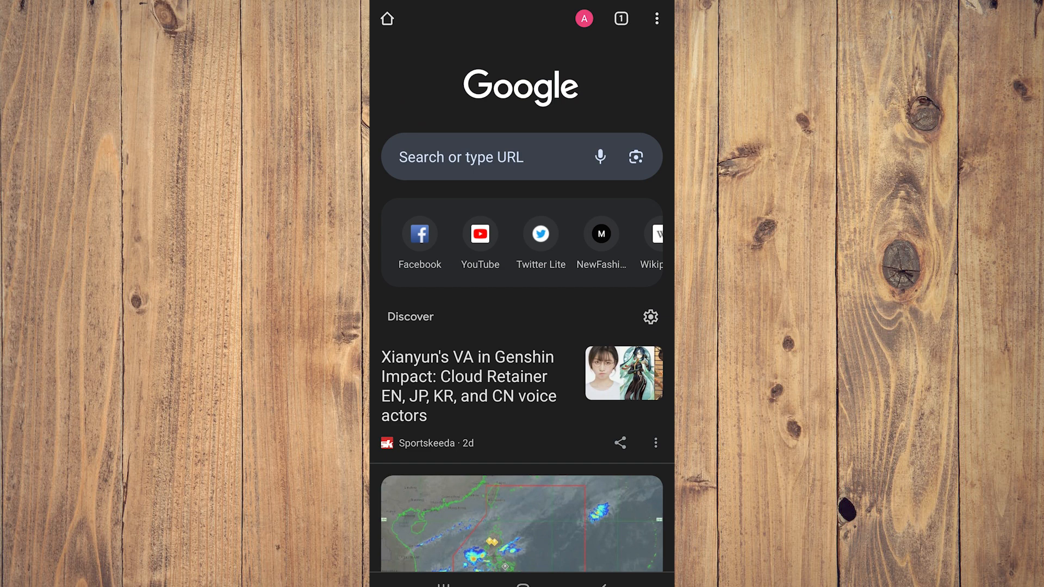
Reach Chrome's Settings page from the three-dot menu
click(655, 18)
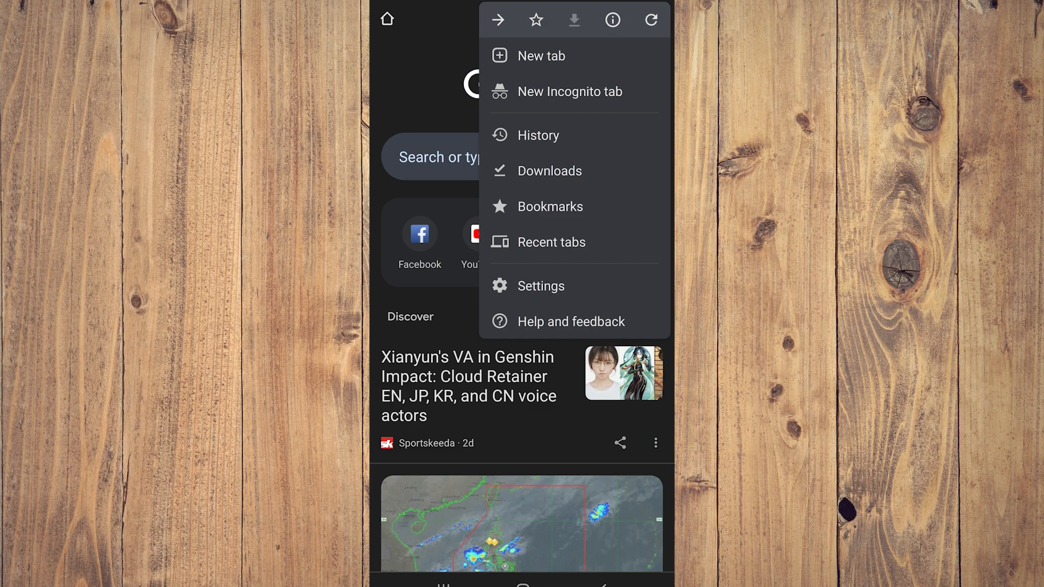
click(540, 286)
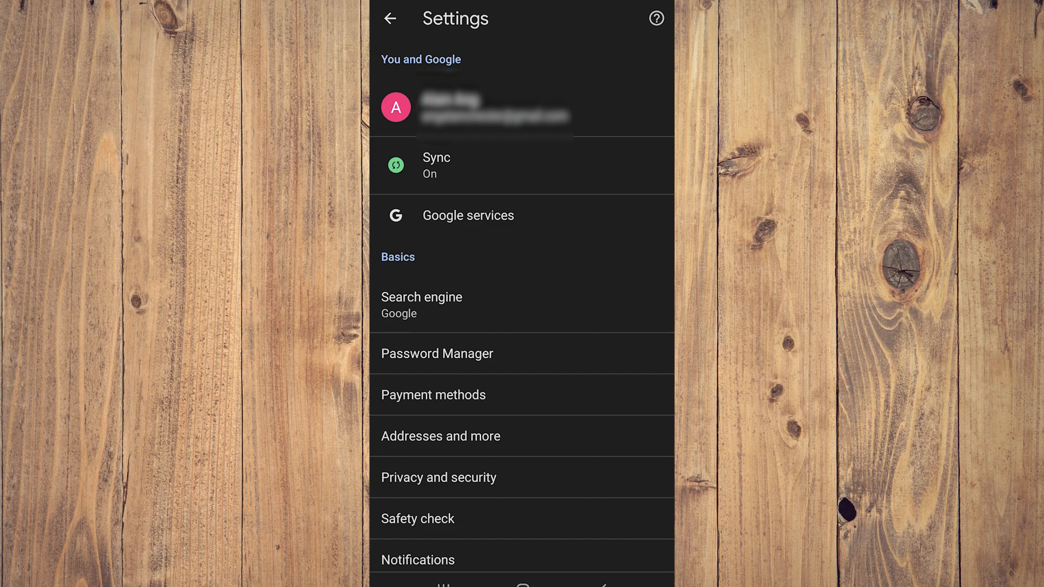
In Privacy and security, switch Always use secure connections on and then back off
click(438, 477)
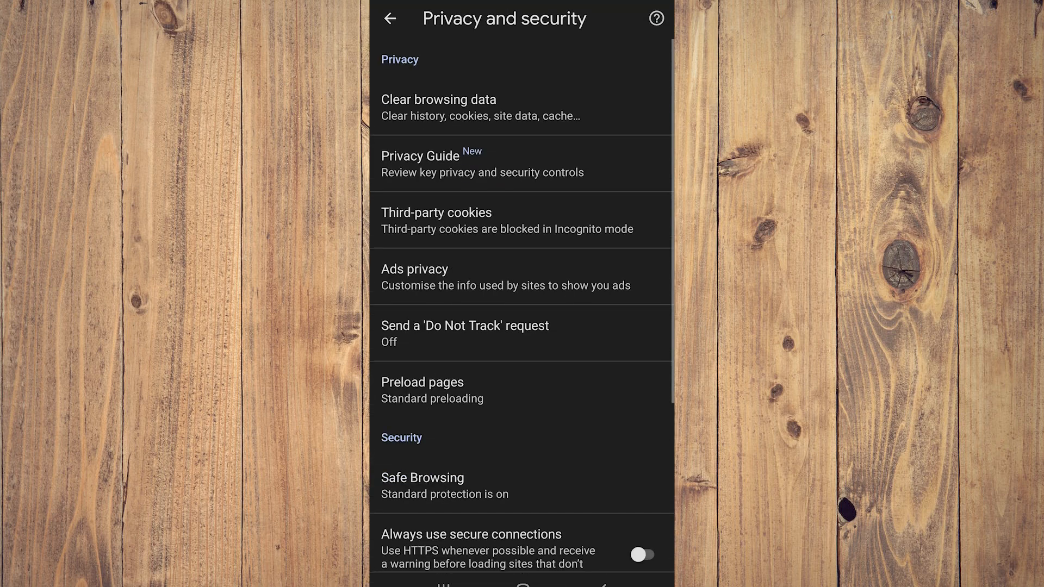
scroll(down, 3)
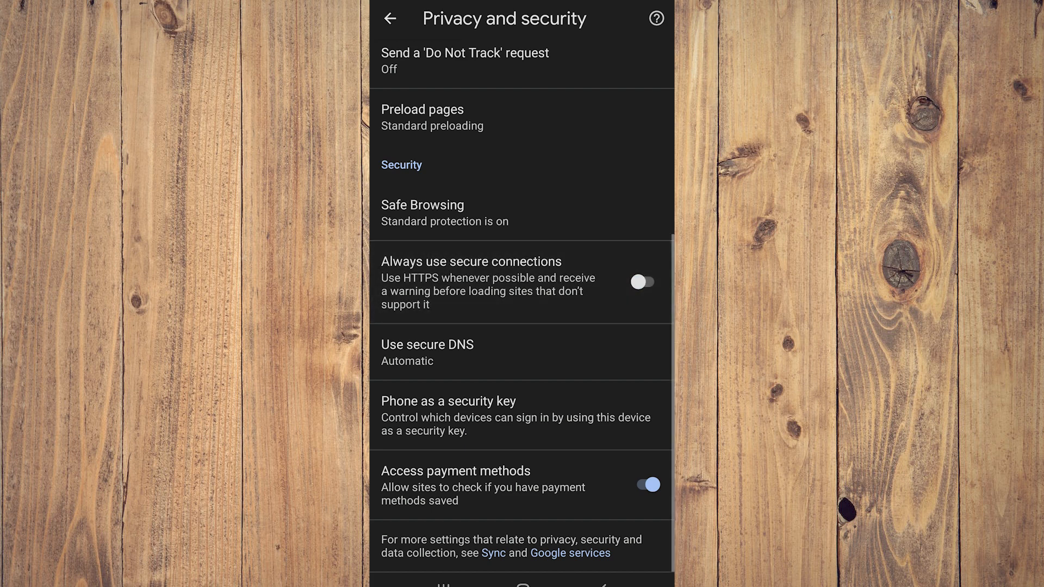
click(642, 281)
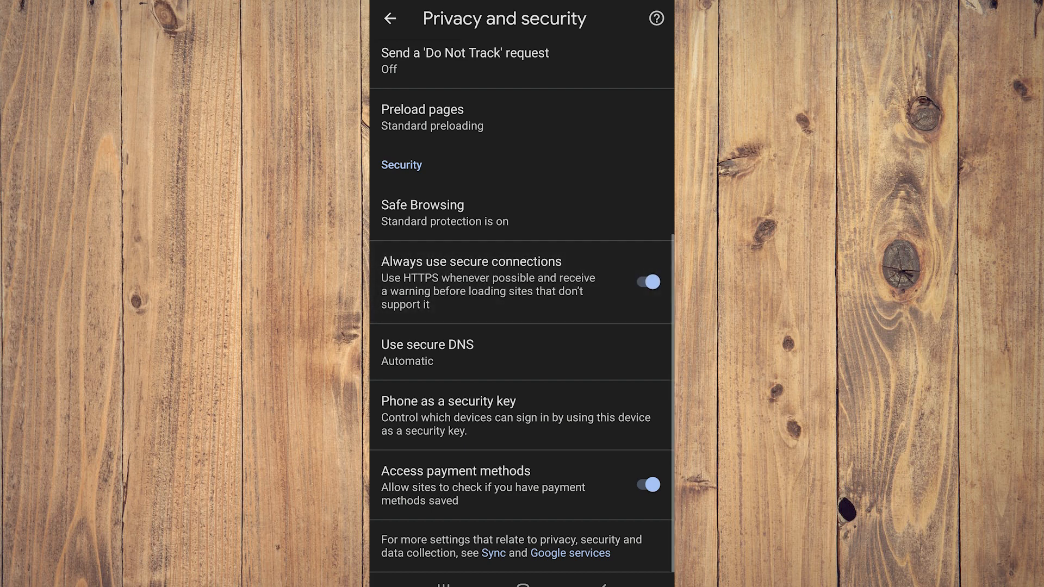
click(646, 281)
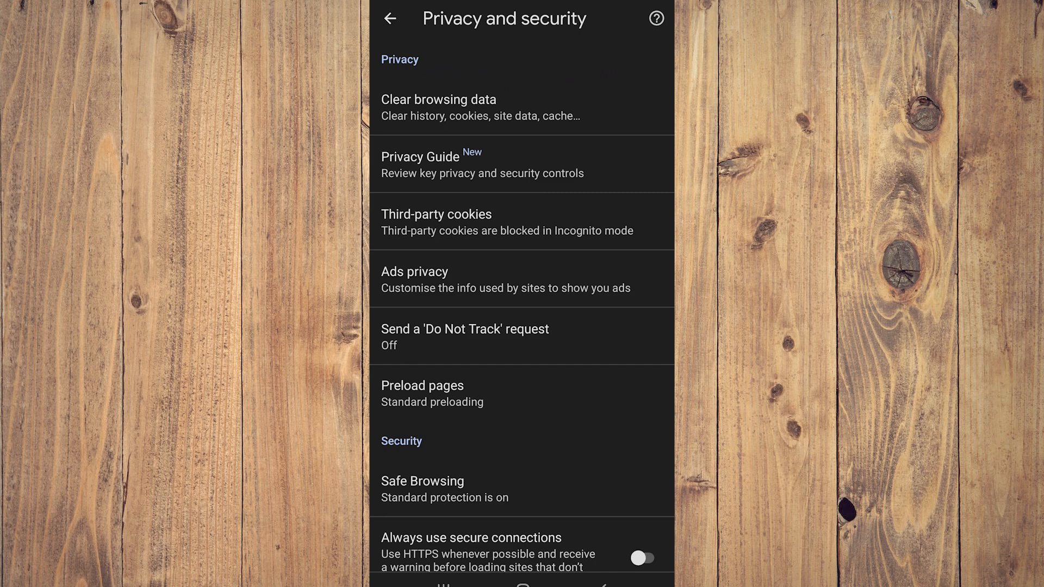
In Clear browsing data (last 4 weeks), check history and cookies so all three boxes are ticked
click(439, 107)
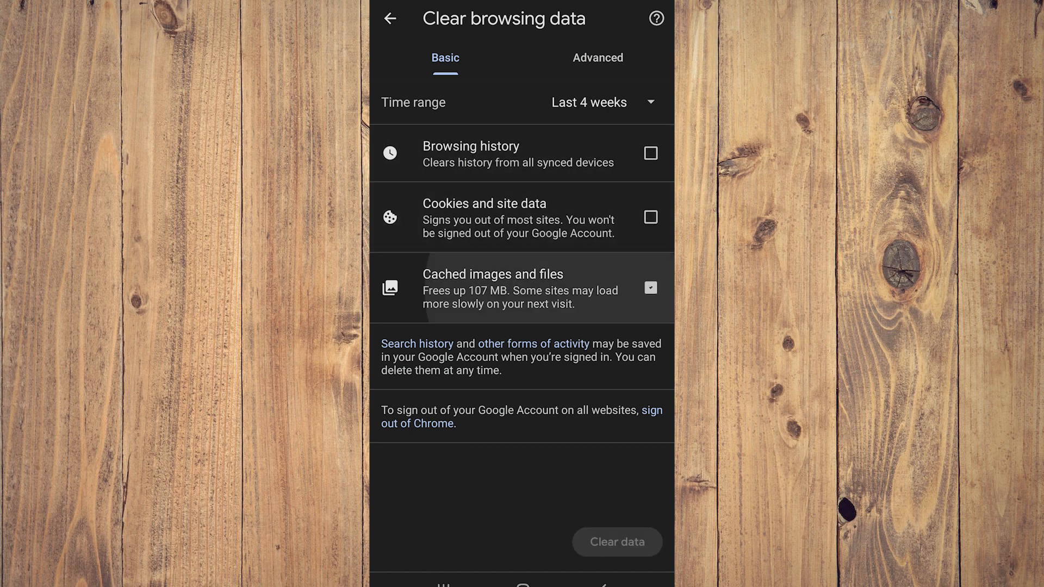
click(650, 154)
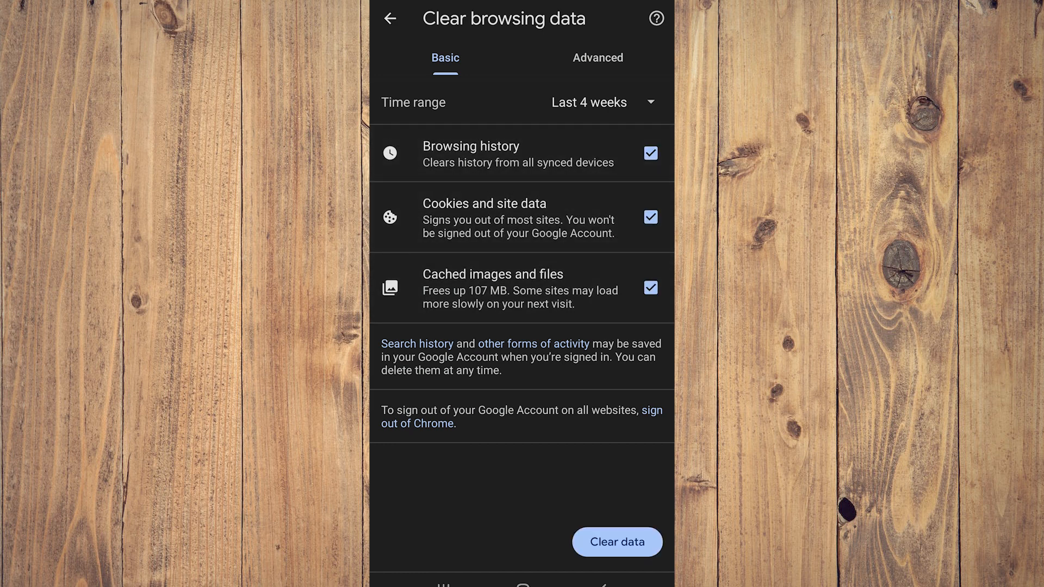